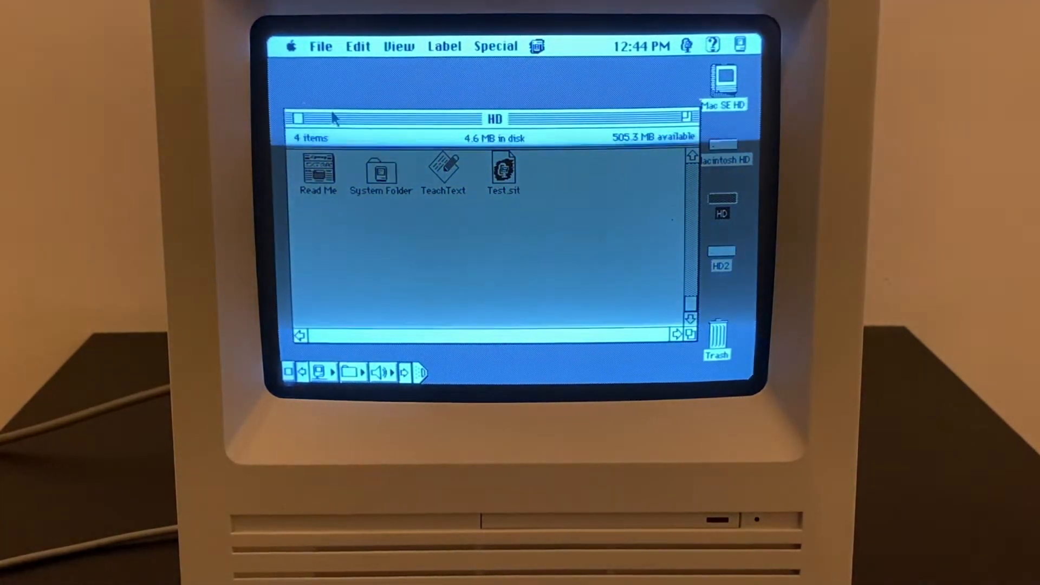
- Close the HD window and open the Macintosh HD volume listing StuffIt Expander
{"action": "left_click", "coordinate": [300, 118]}
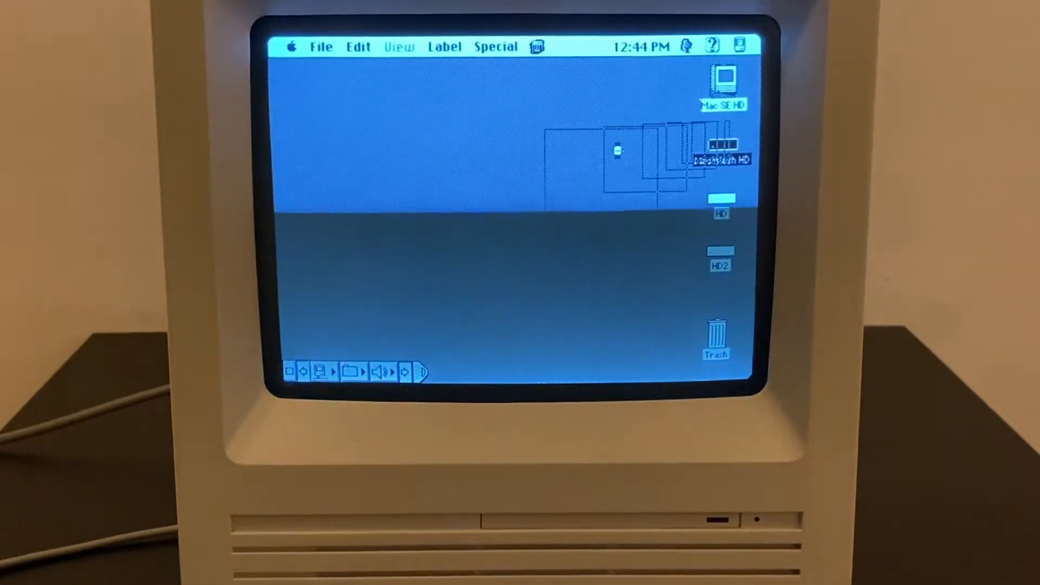
{"action": "double_click", "coordinate": [721, 146]}
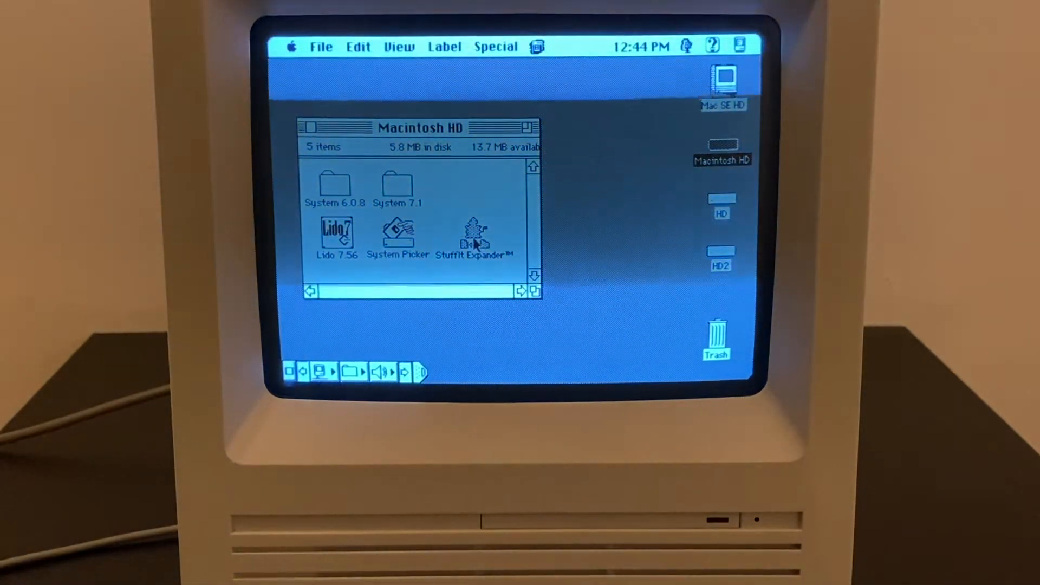
- Launch StuffIt Expander and expand Test.sit from the HD disk via File > Expand
{"action": "left_click", "coordinate": [474, 235]}
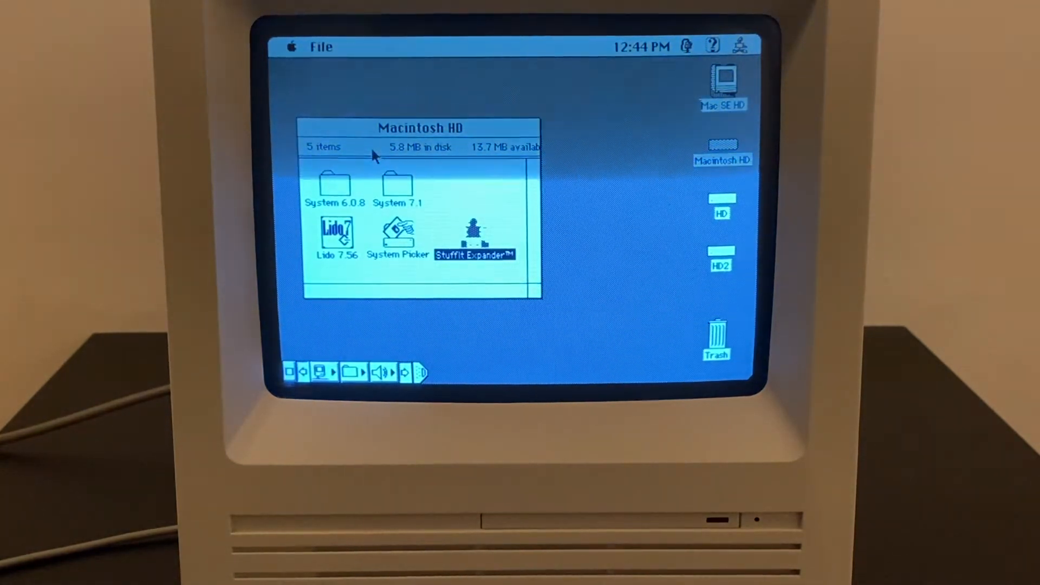
{"action": "left_click", "coordinate": [321, 46]}
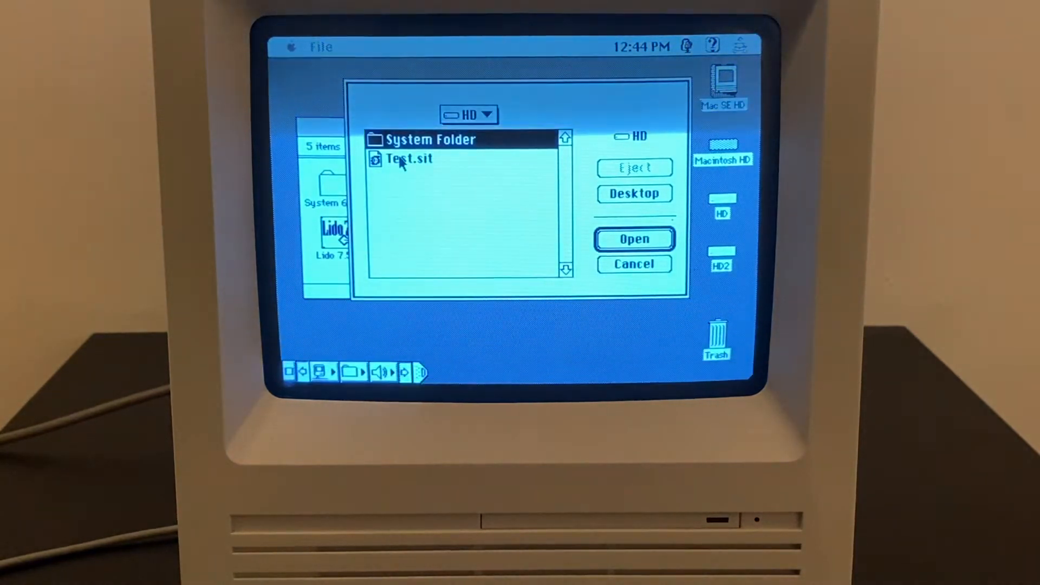
{"action": "left_click", "coordinate": [408, 158]}
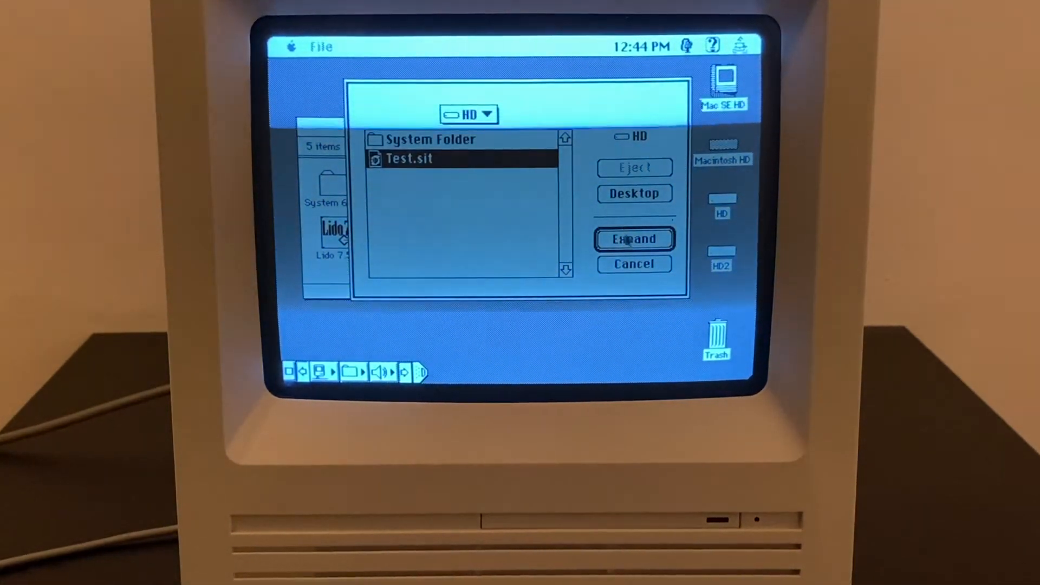
{"action": "left_click", "coordinate": [634, 239]}
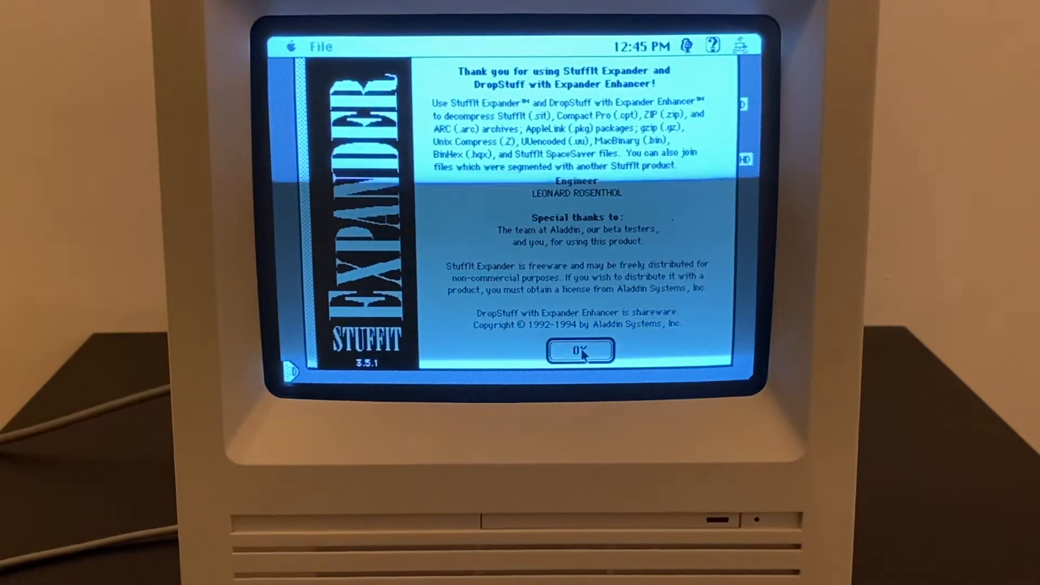
- Dismiss the Expander credits, check About This Macintosh memory usage, and clear the desktop
{"action": "left_click", "coordinate": [580, 350]}
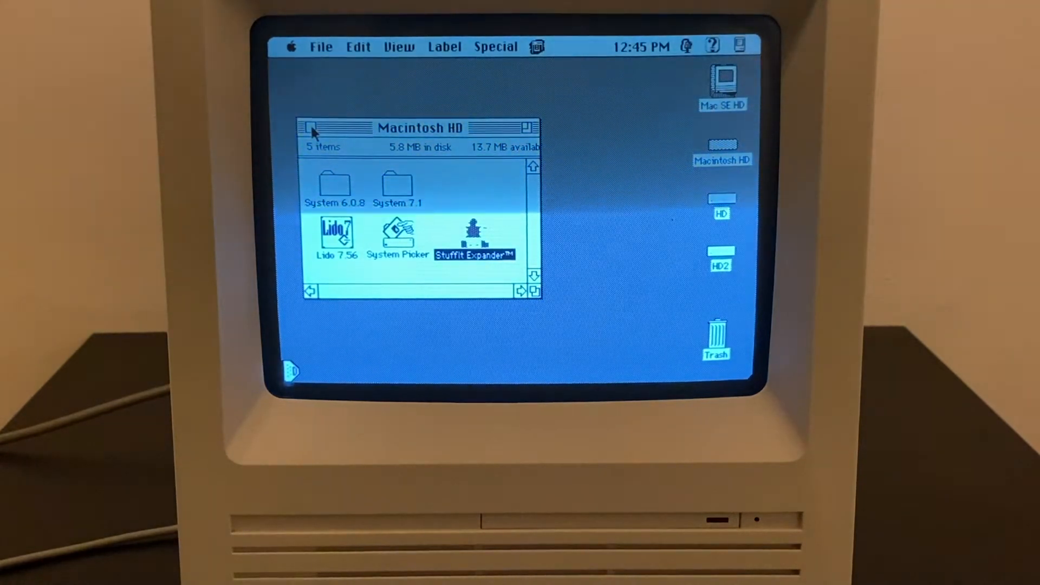
{"action": "left_click", "coordinate": [291, 46]}
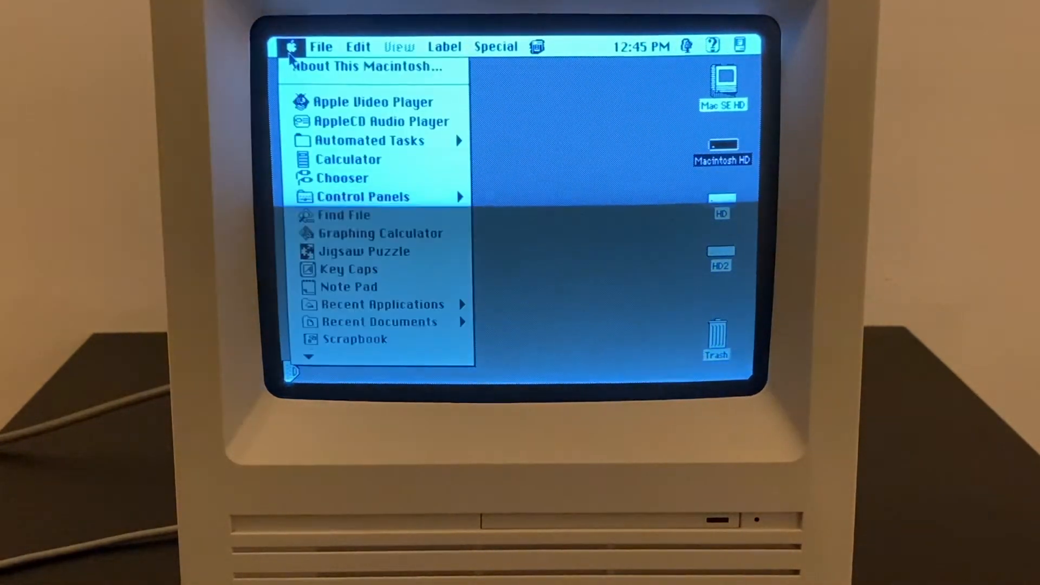
{"action": "left_click", "coordinate": [367, 66]}
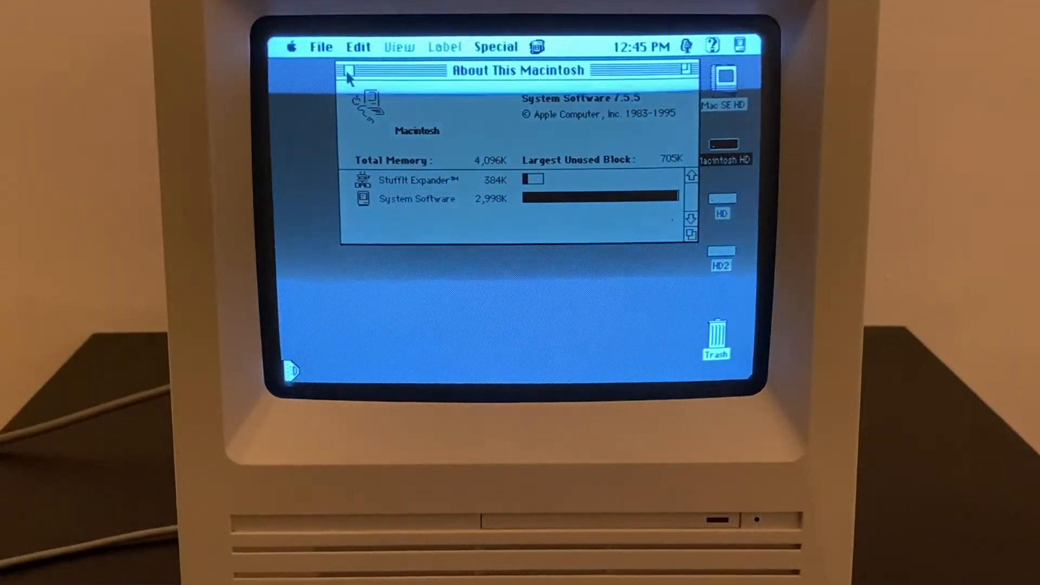
{"action": "left_click", "coordinate": [345, 70]}
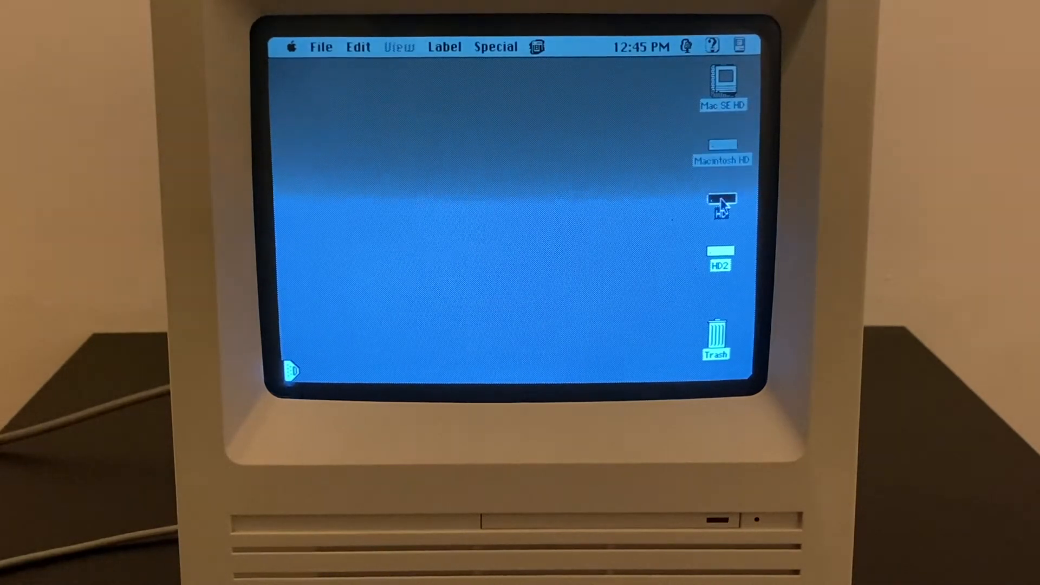
- Open HD, attempt Test.sit in StuffIt Deluxe, and dismiss the 1,280K-needed memory alert
{"action": "double_click", "coordinate": [719, 206]}
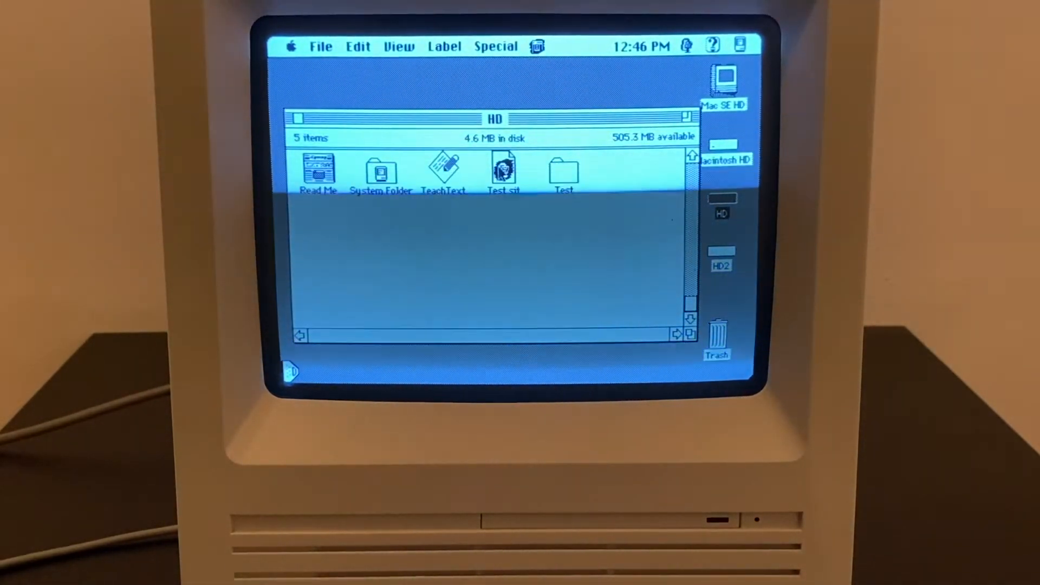
{"action": "double_click", "coordinate": [504, 171]}
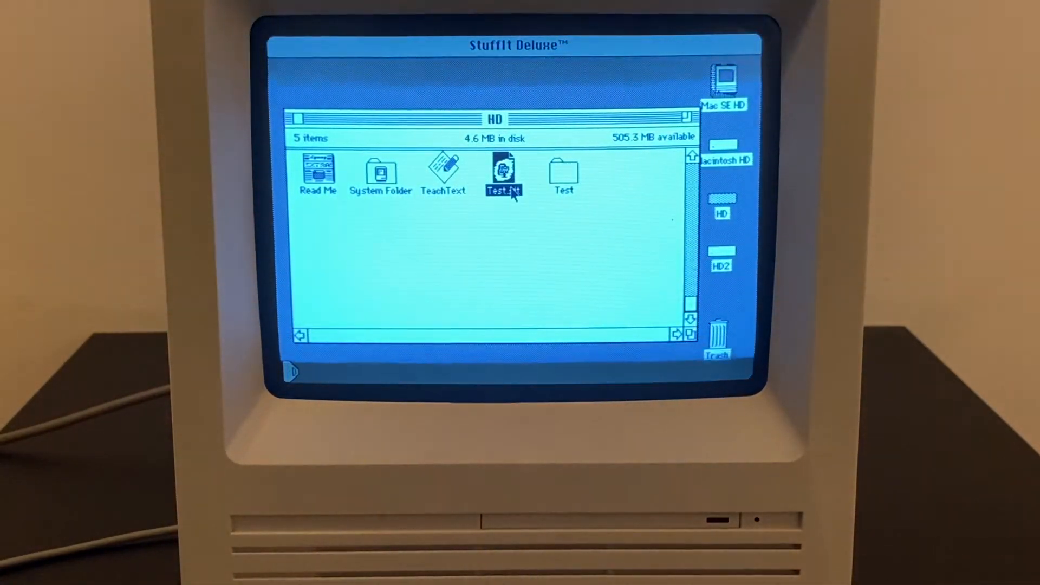
{"action": "double_click", "coordinate": [504, 173]}
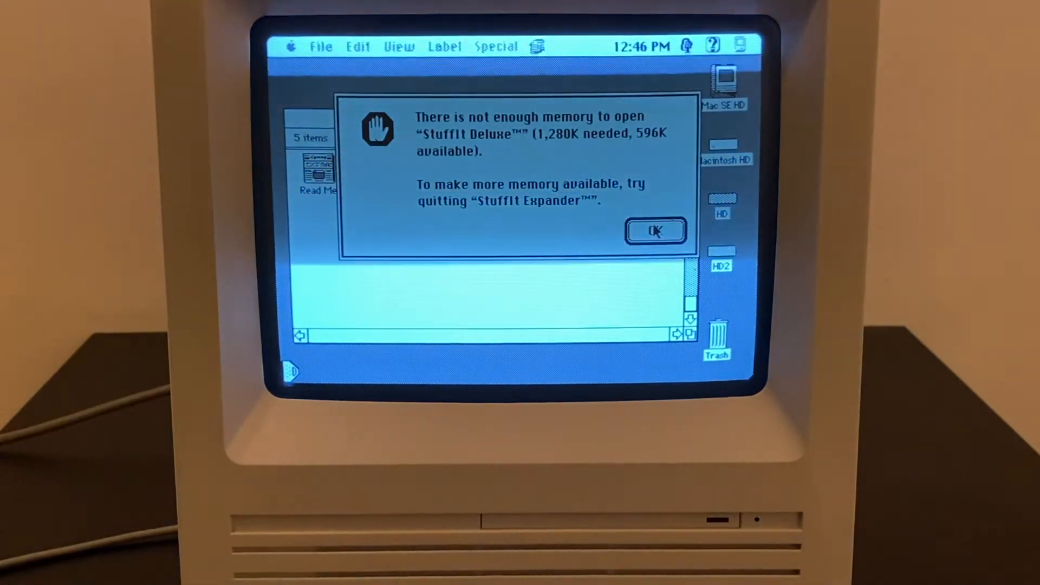
{"action": "left_click", "coordinate": [654, 229]}
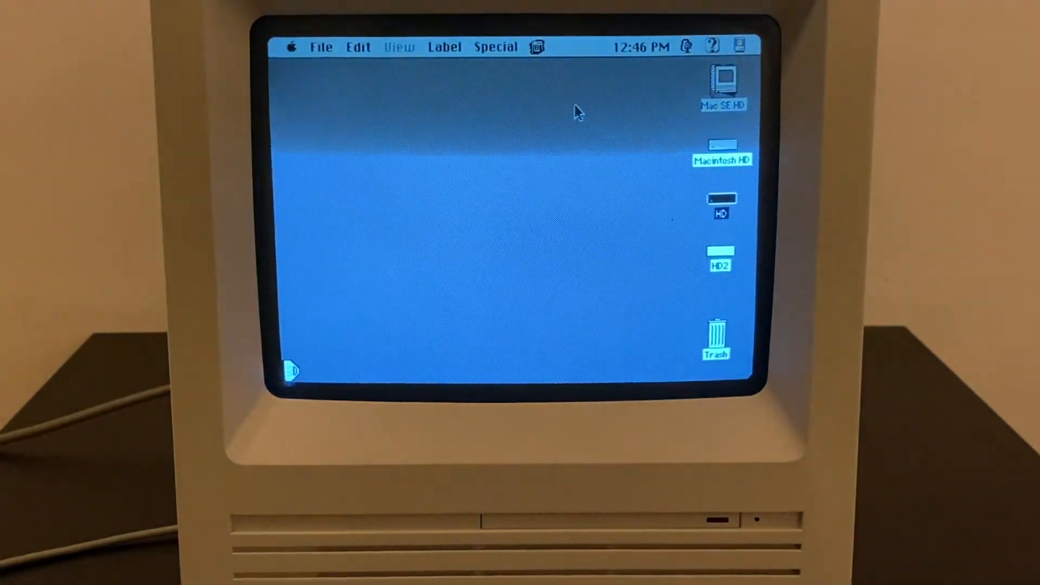
{"action": "left_click", "coordinate": [495, 47]}
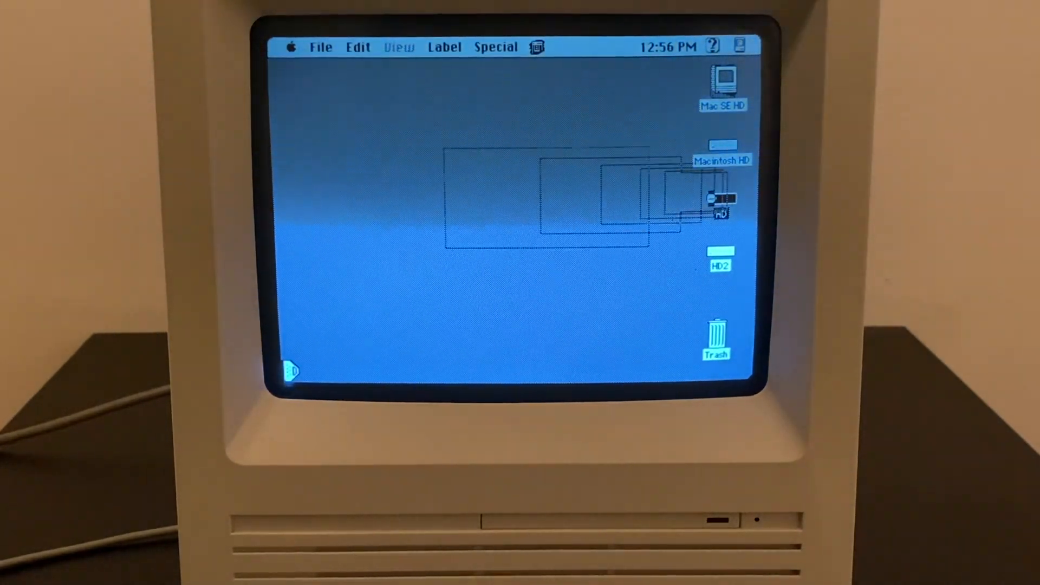
- Open Test.sit in StuffIt Deluxe, view its single empty Test folder, and close the archive
{"action": "double_click", "coordinate": [719, 202]}
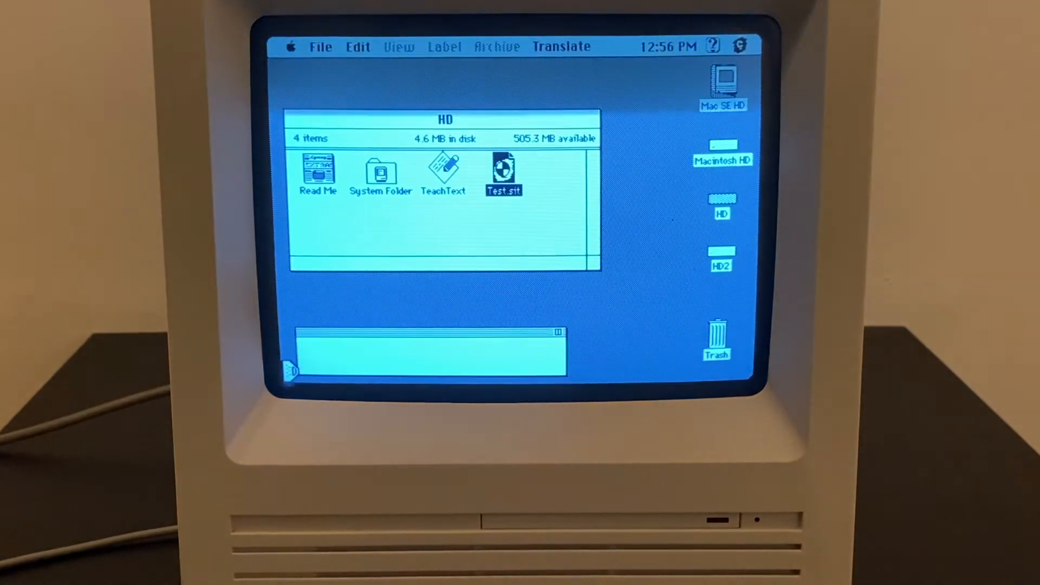
{"action": "double_click", "coordinate": [504, 169]}
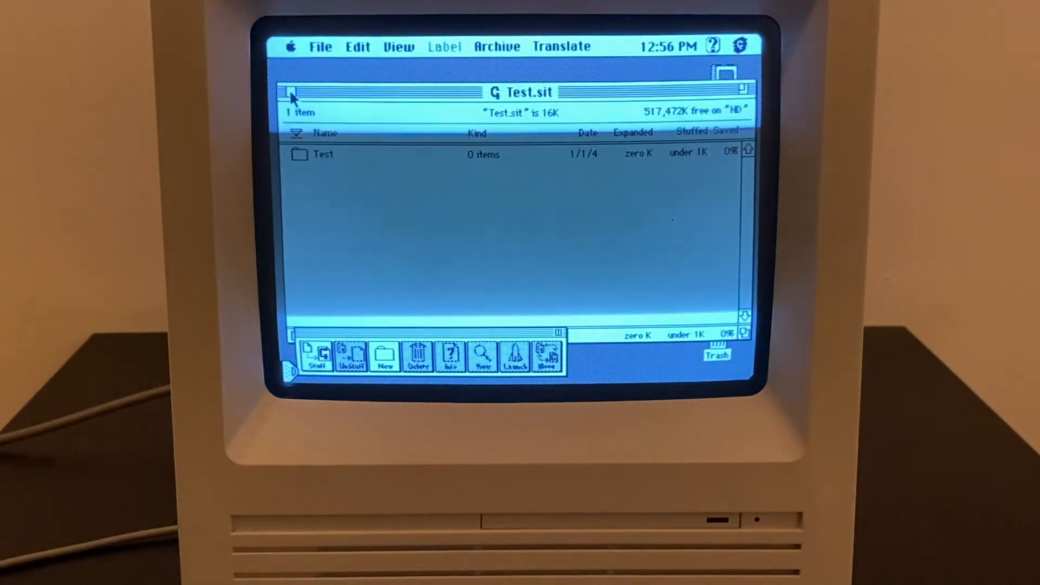
{"action": "left_click", "coordinate": [290, 91]}
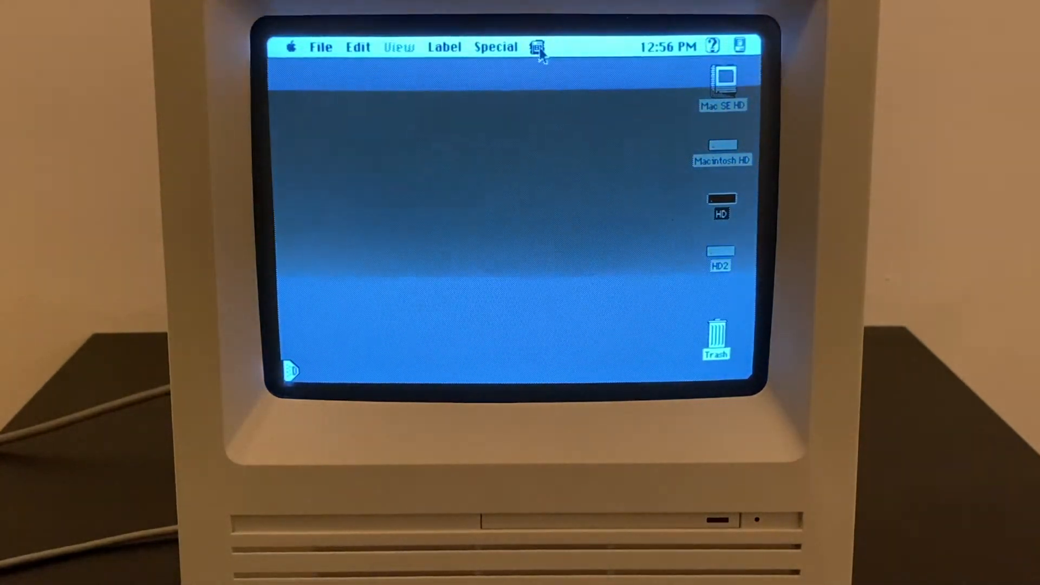
{"action": "left_click", "coordinate": [539, 47]}
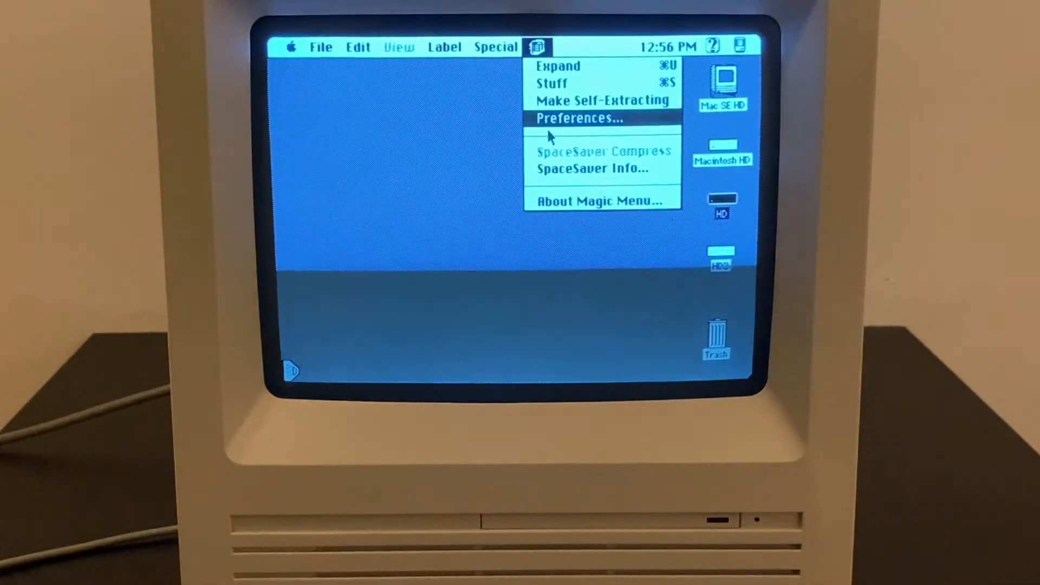
{"action": "left_click", "coordinate": [597, 200]}
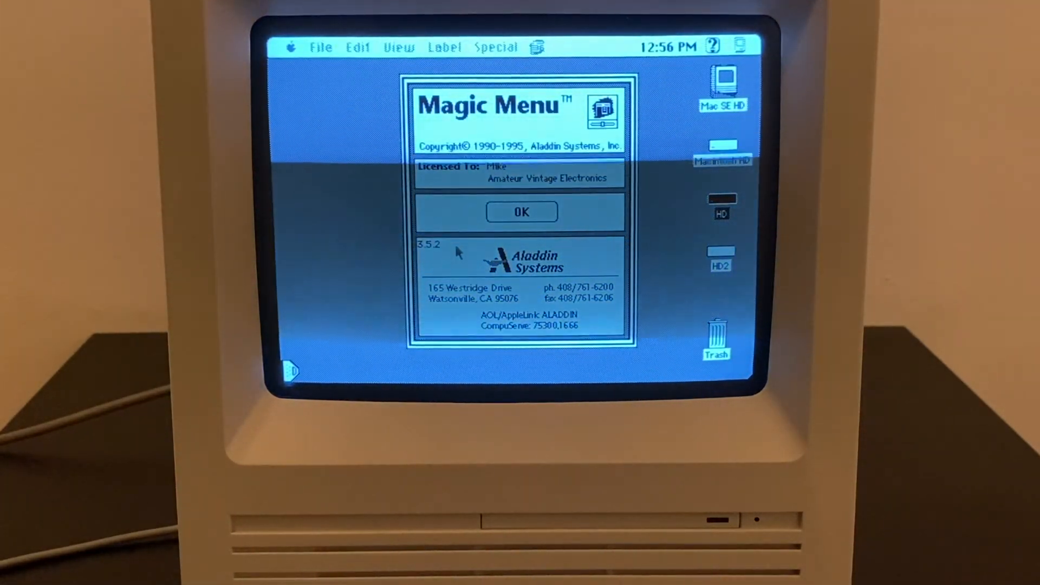
{"action": "left_click", "coordinate": [521, 211]}
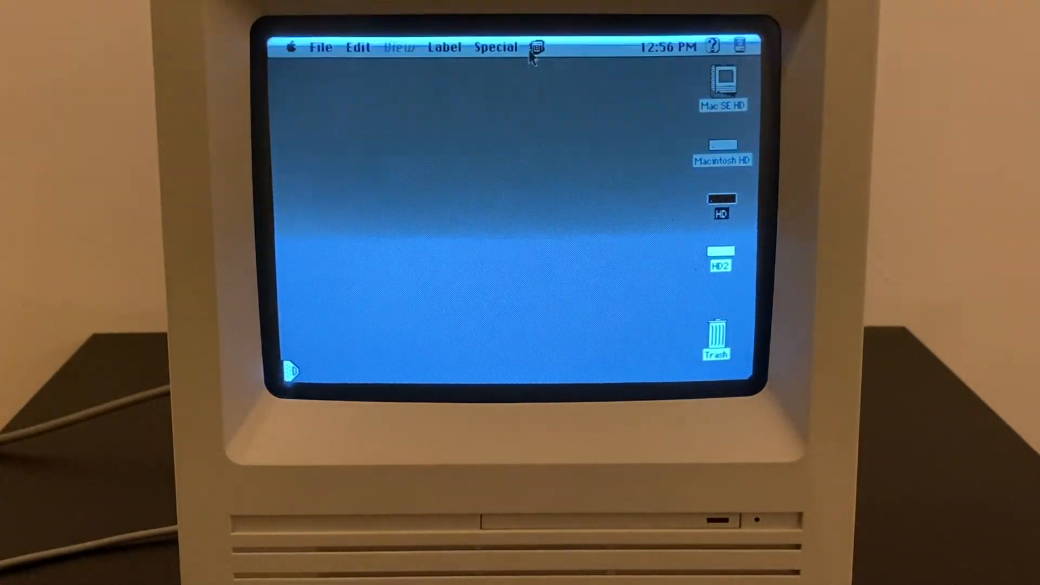
{"action": "left_click", "coordinate": [536, 47]}
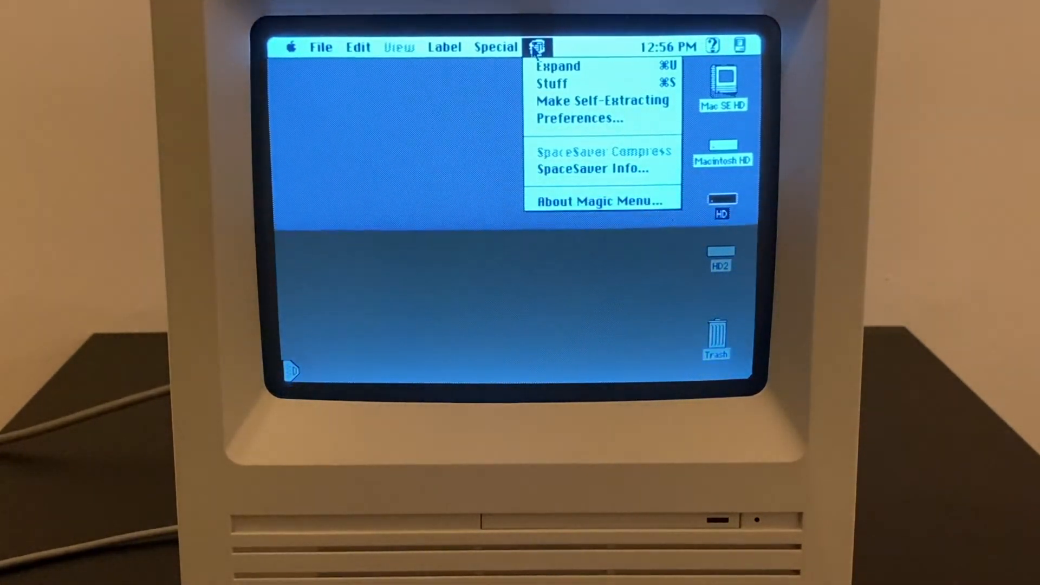
{"action": "mouse_move", "coordinate": [593, 87]}
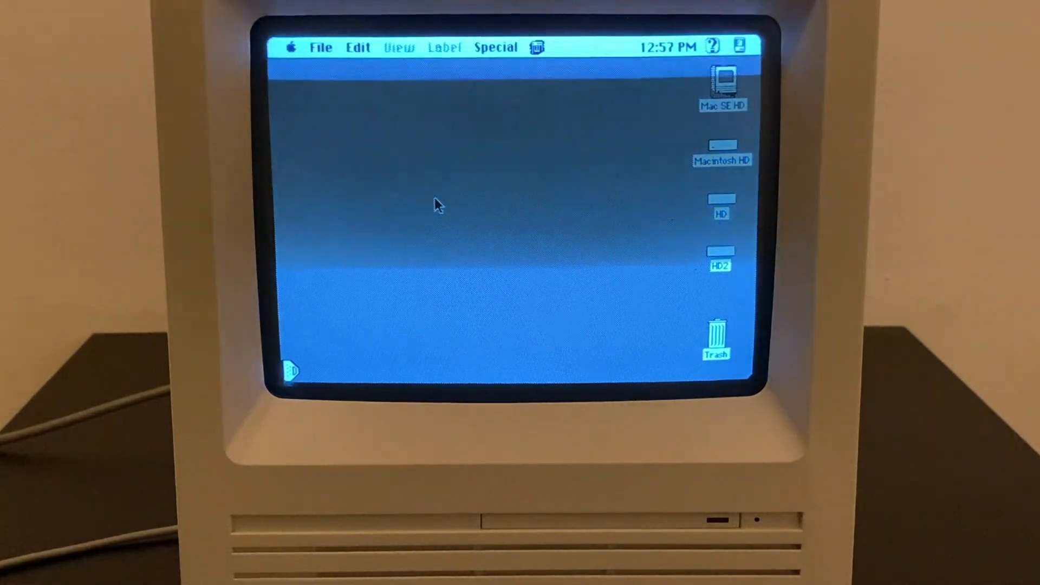
{"action": "mouse_move", "coordinate": [550, 204]}
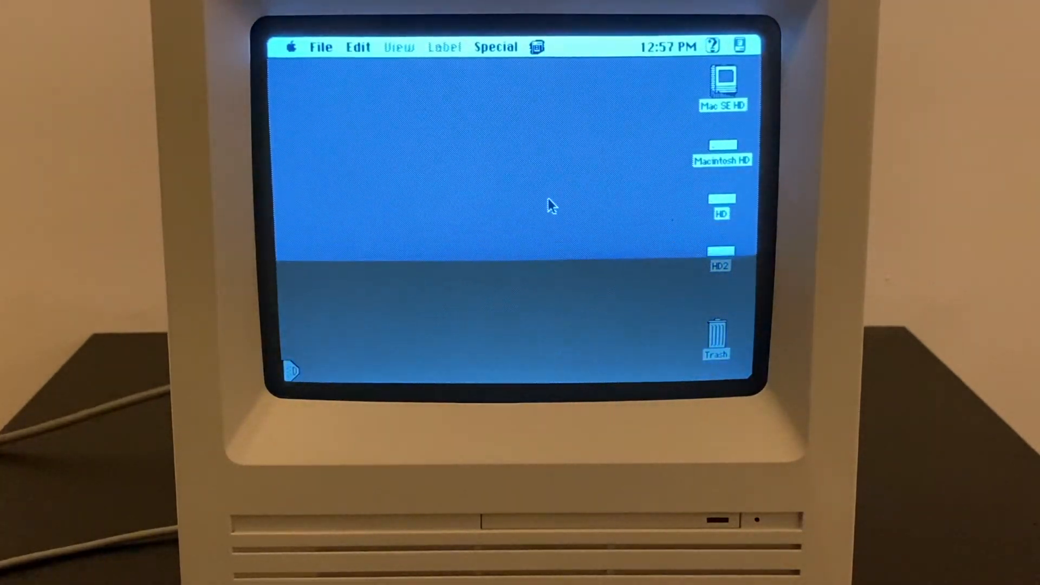